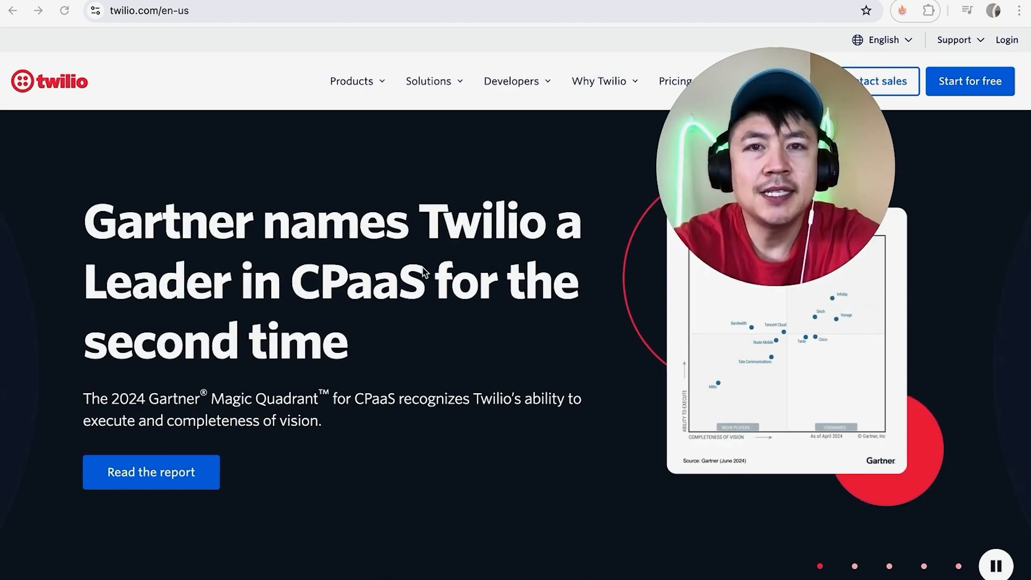
mouse_move(215, 71)
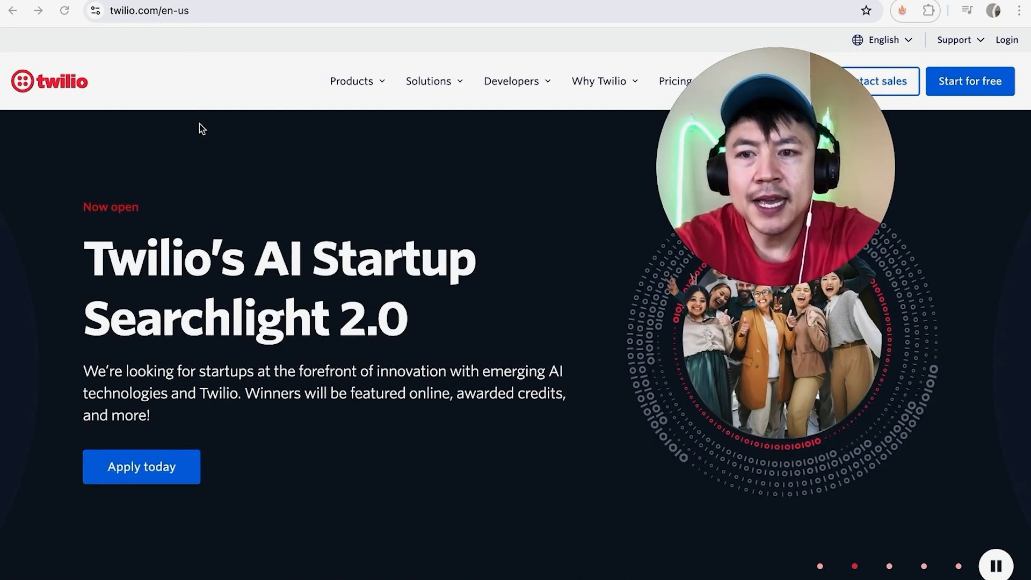
mouse_move(276, 232)
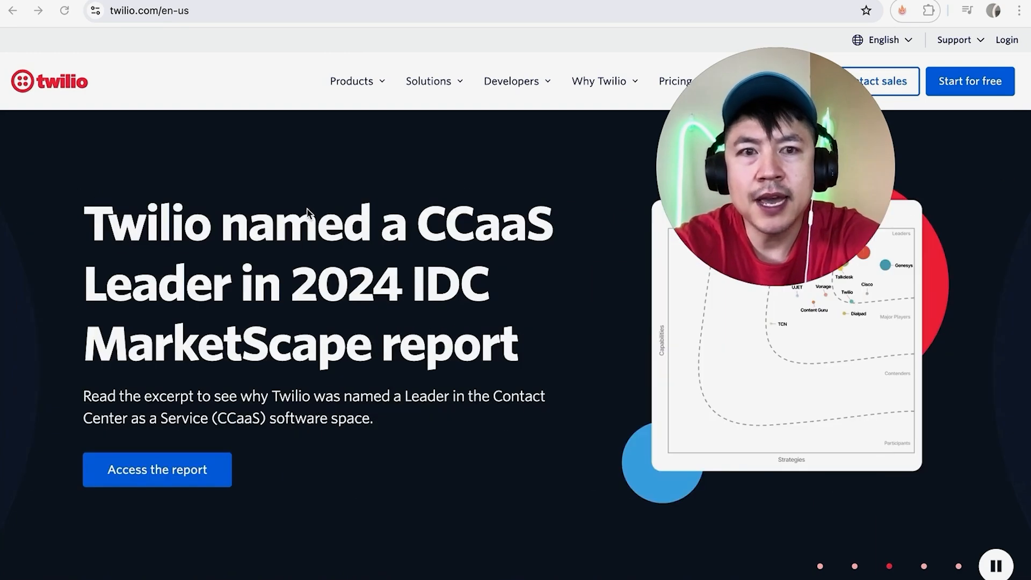
mouse_move(948, 348)
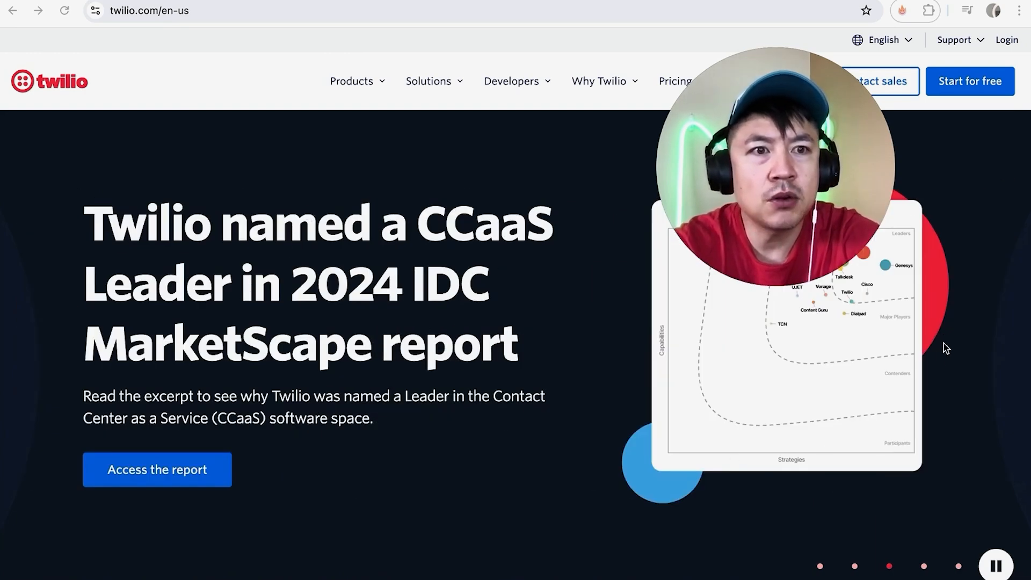
Step: Begin free account creation and review the sign-up form's password and terms fields
click(969, 81)
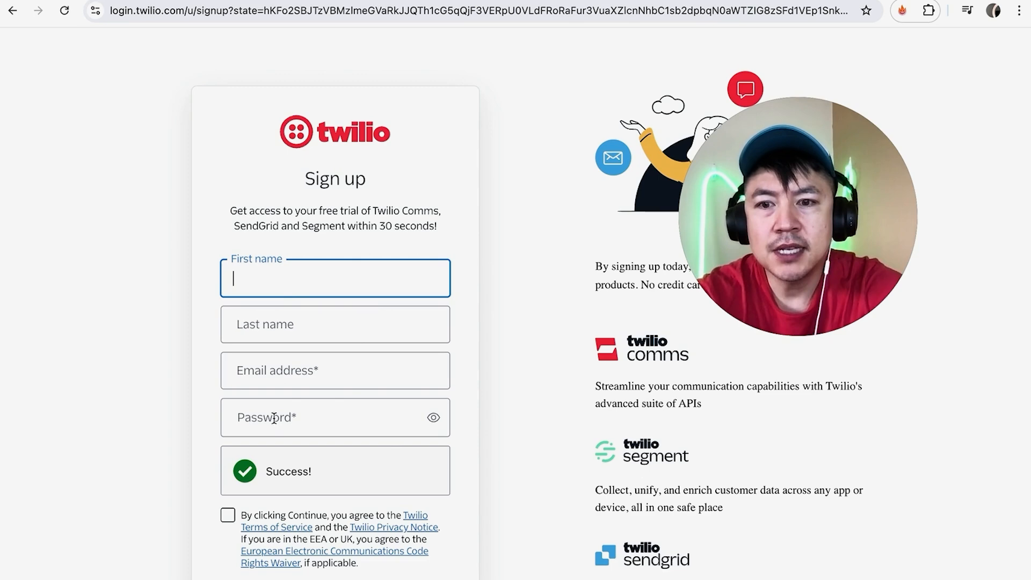
scroll(down, 3)
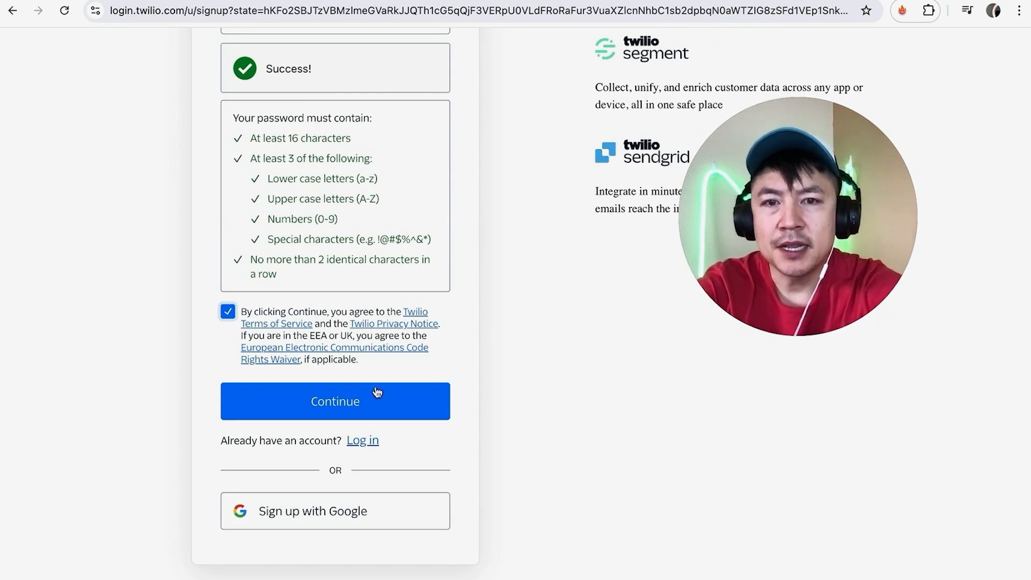
click(335, 401)
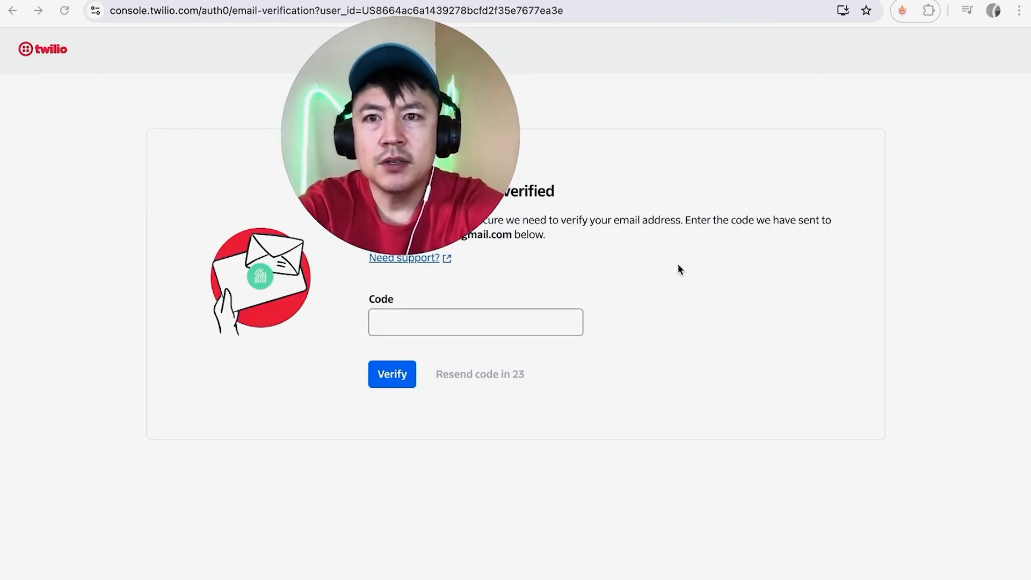
mouse_move(723, 292)
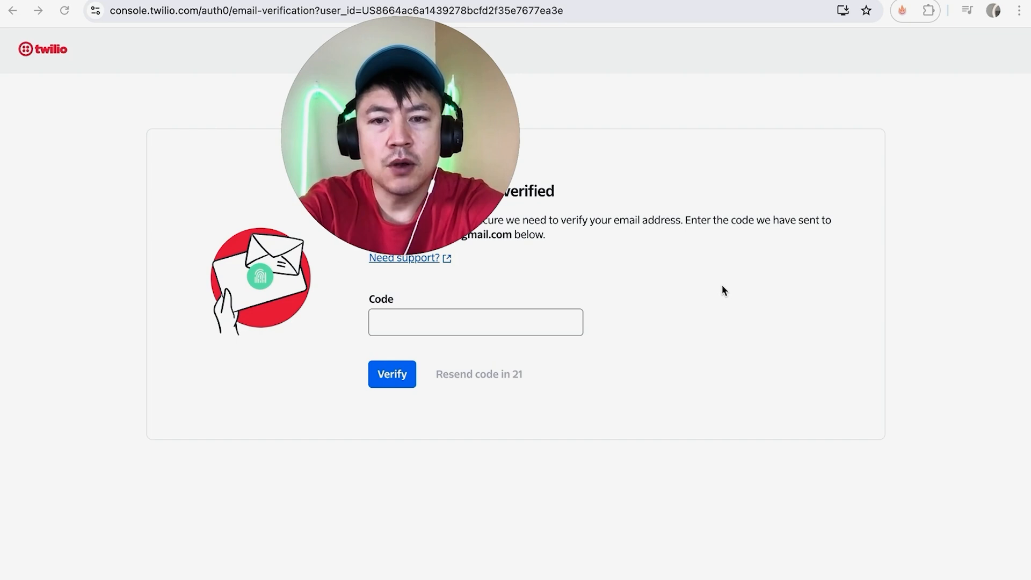
click(475, 322)
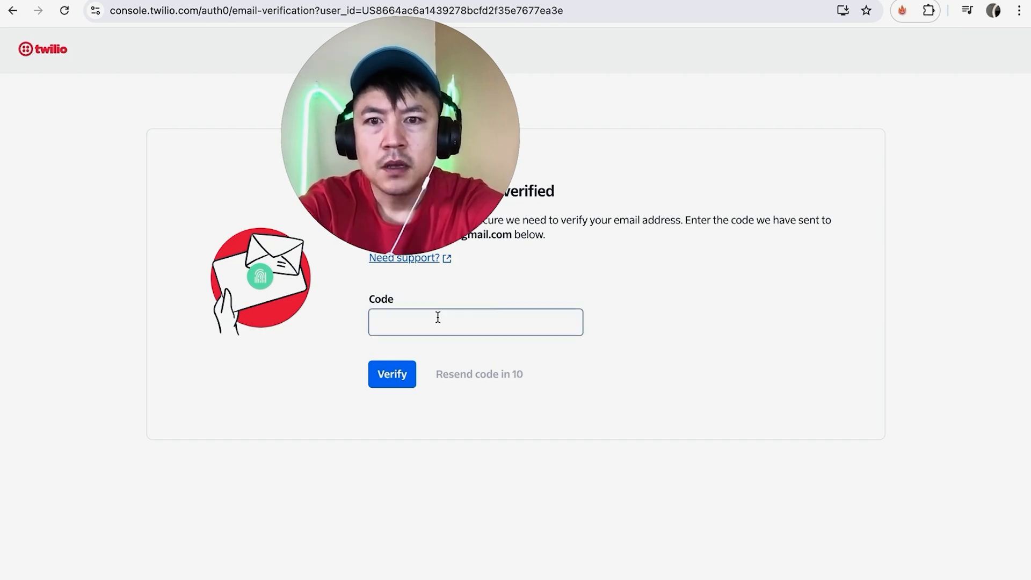
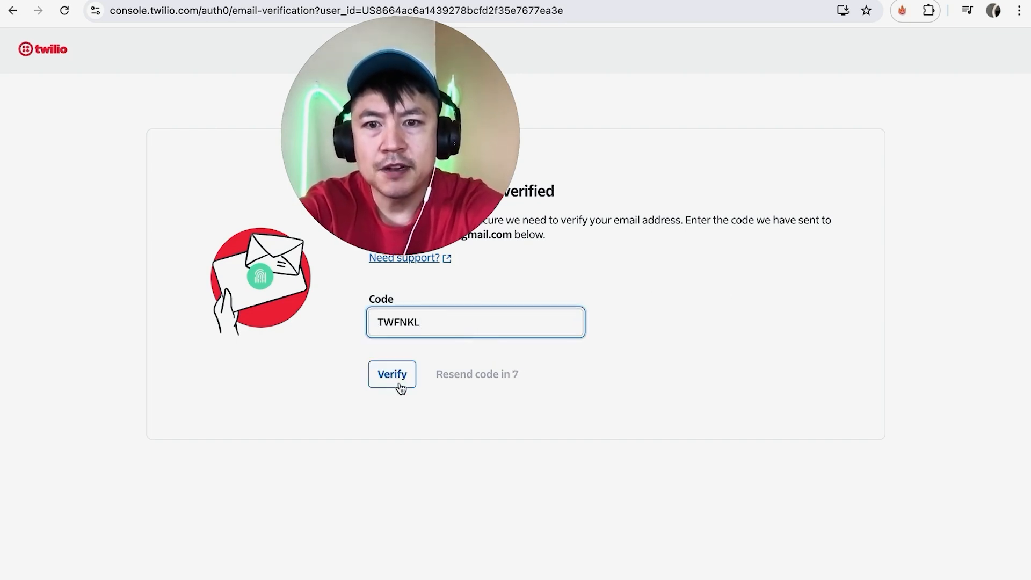
click(391, 373)
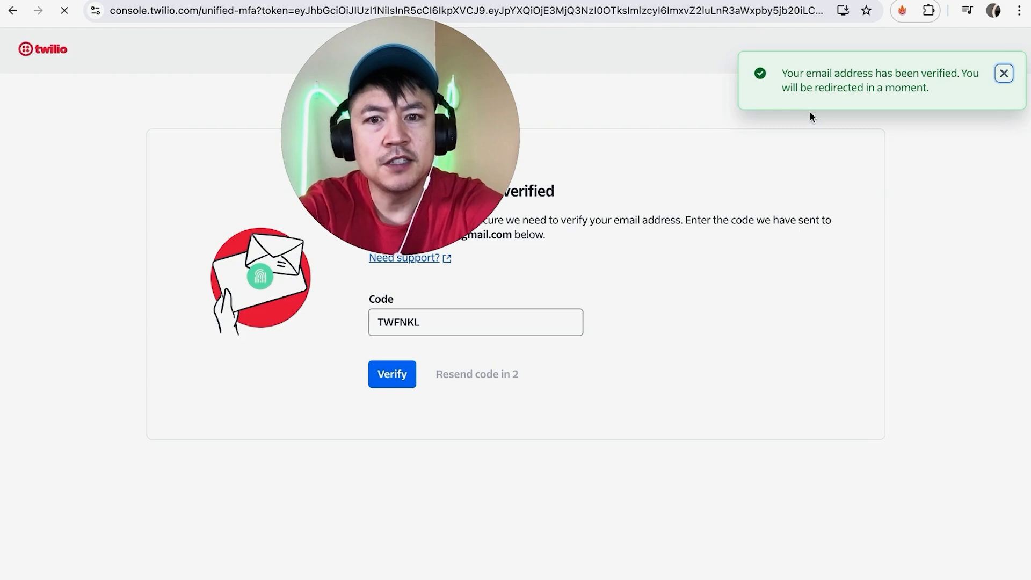
Step: Proceed from email verification to the phone number verification step
click(391, 374)
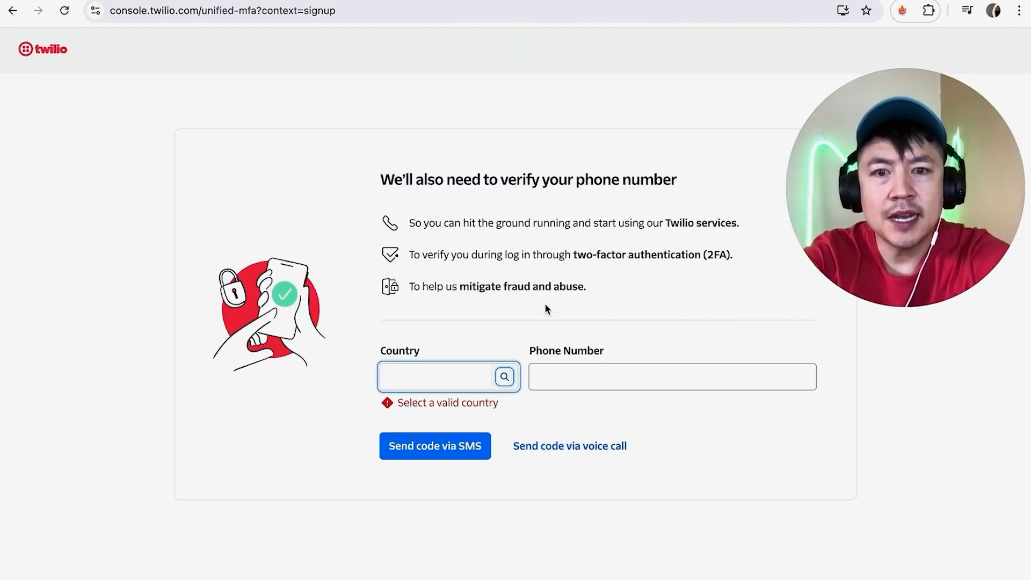
mouse_move(597, 323)
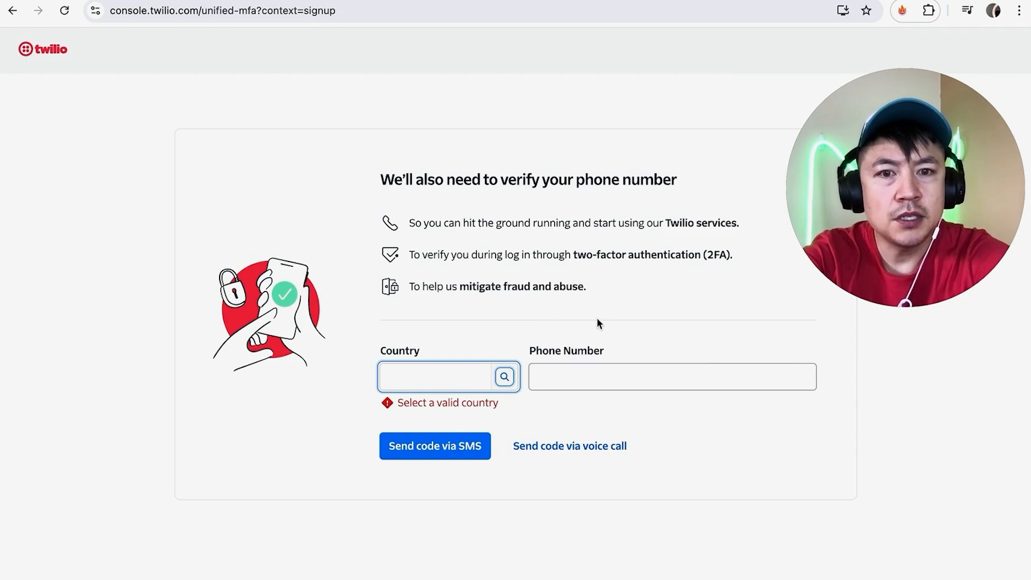
mouse_move(479, 345)
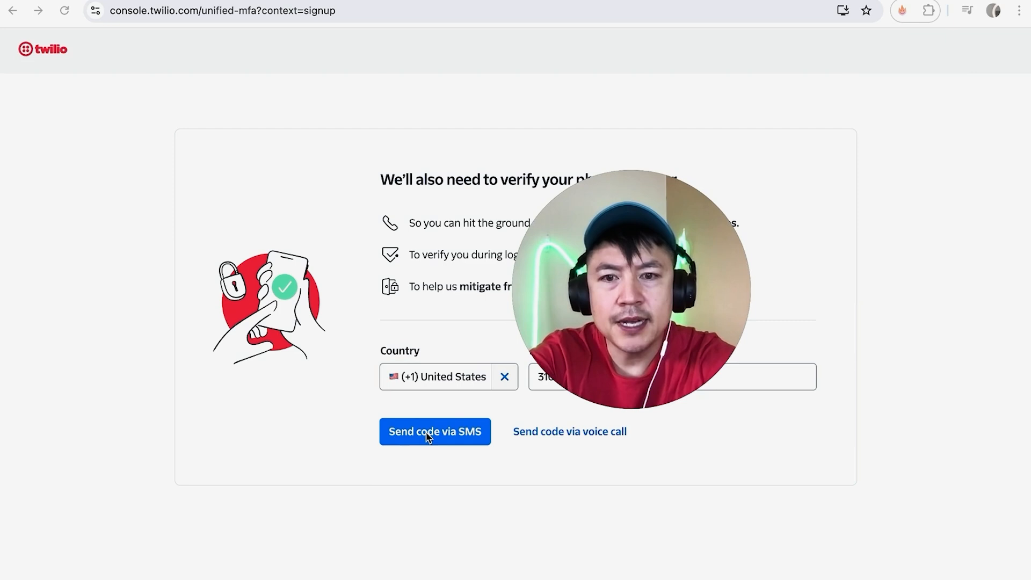
click(434, 432)
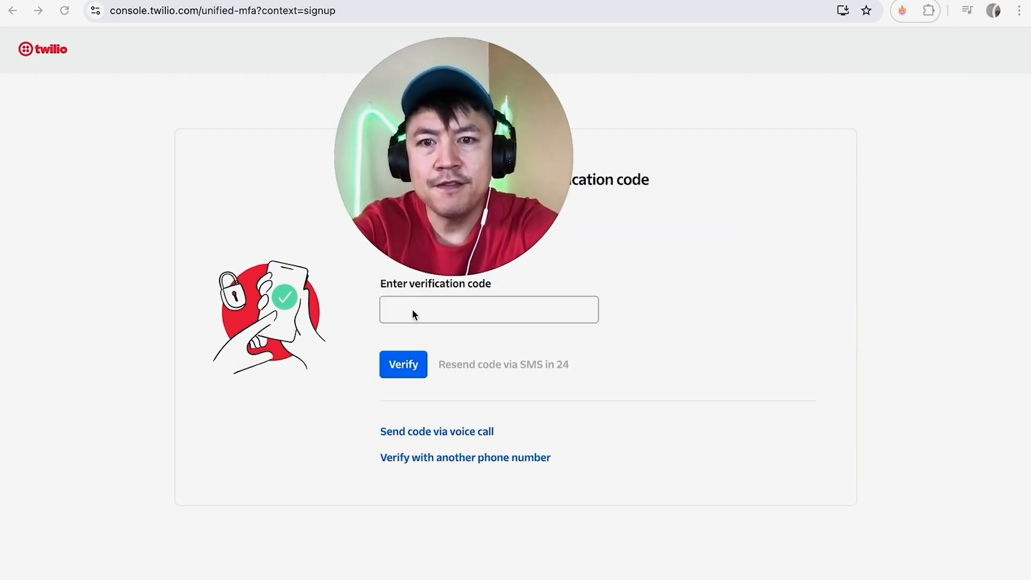
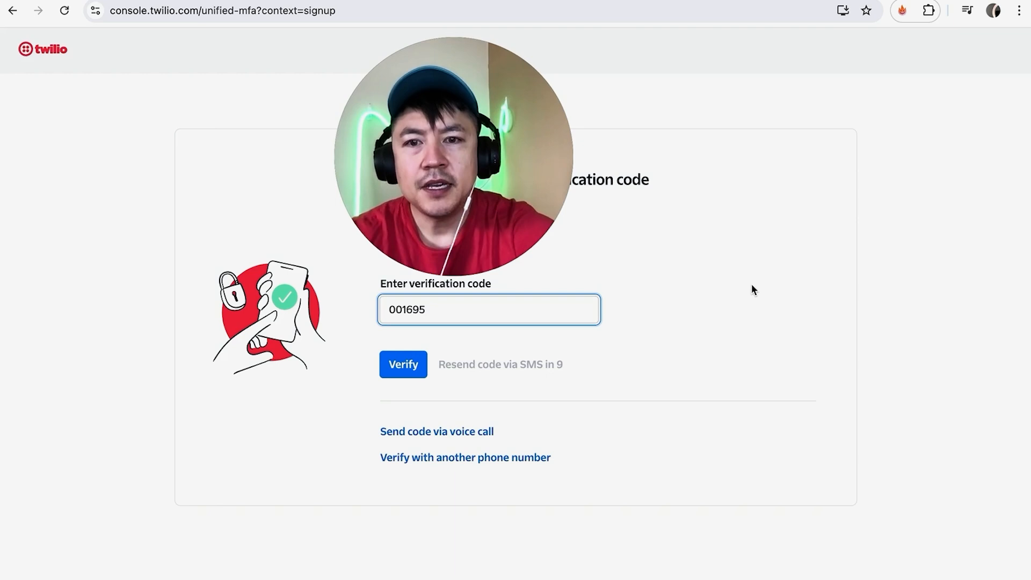
click(403, 364)
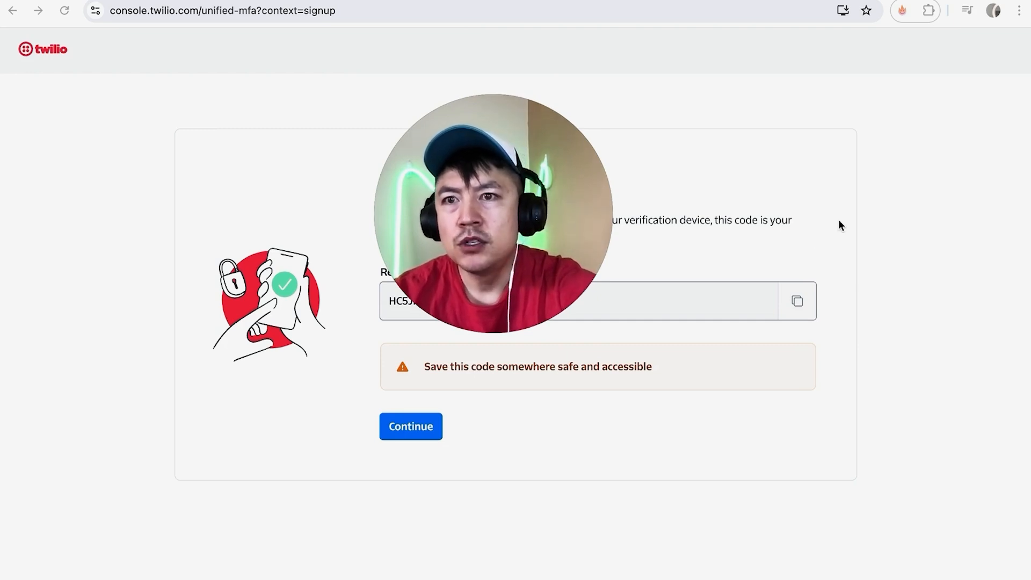
mouse_move(746, 321)
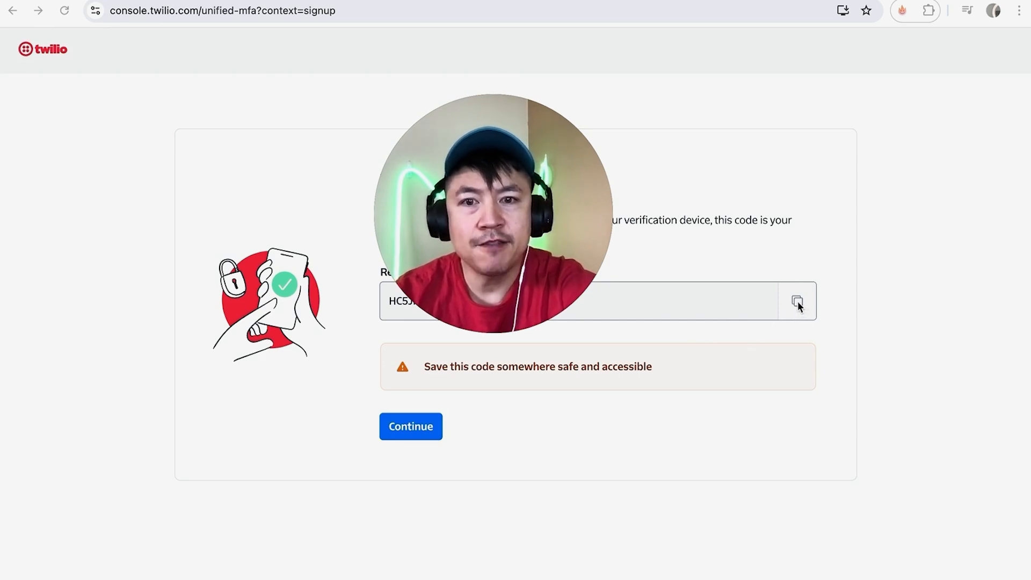
Step: Move past the recovery code and answer Customer Loyalty built with Verify
click(410, 426)
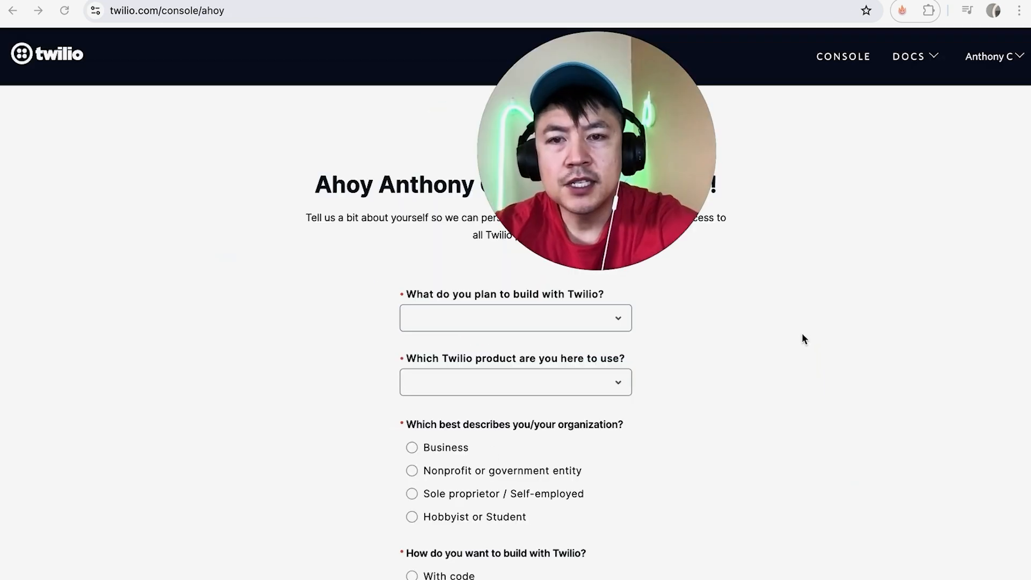
mouse_move(752, 370)
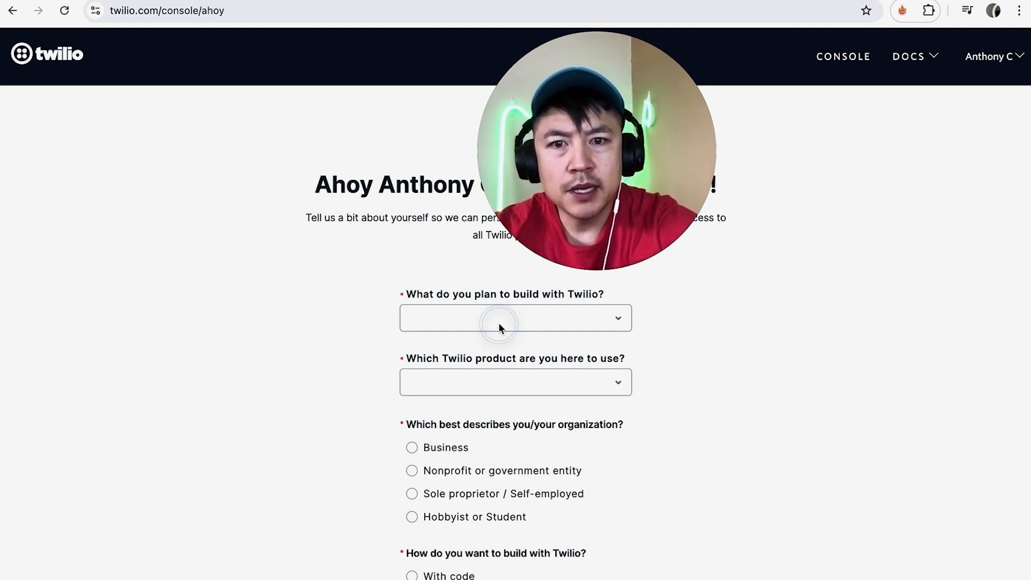
click(515, 318)
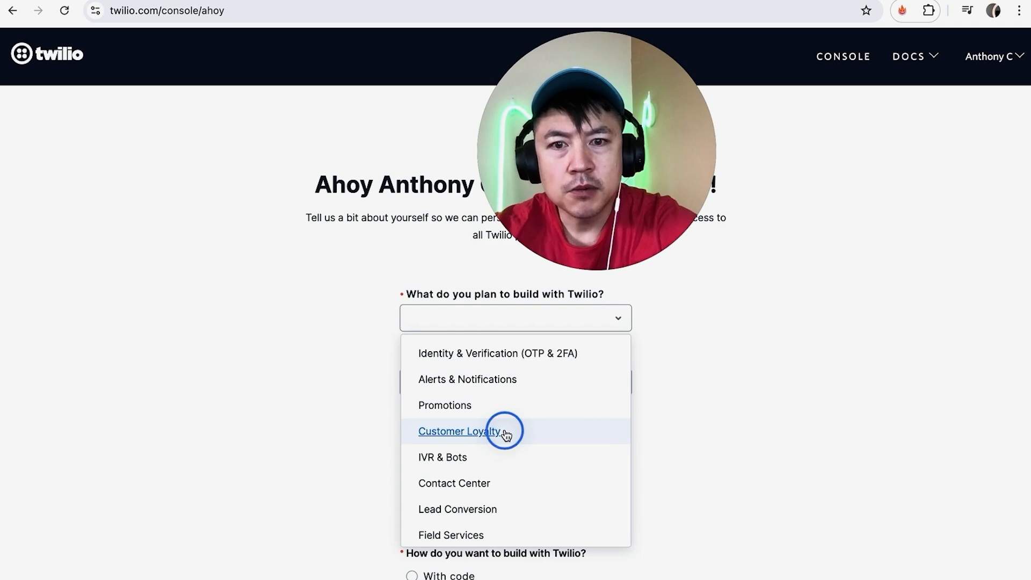
click(459, 431)
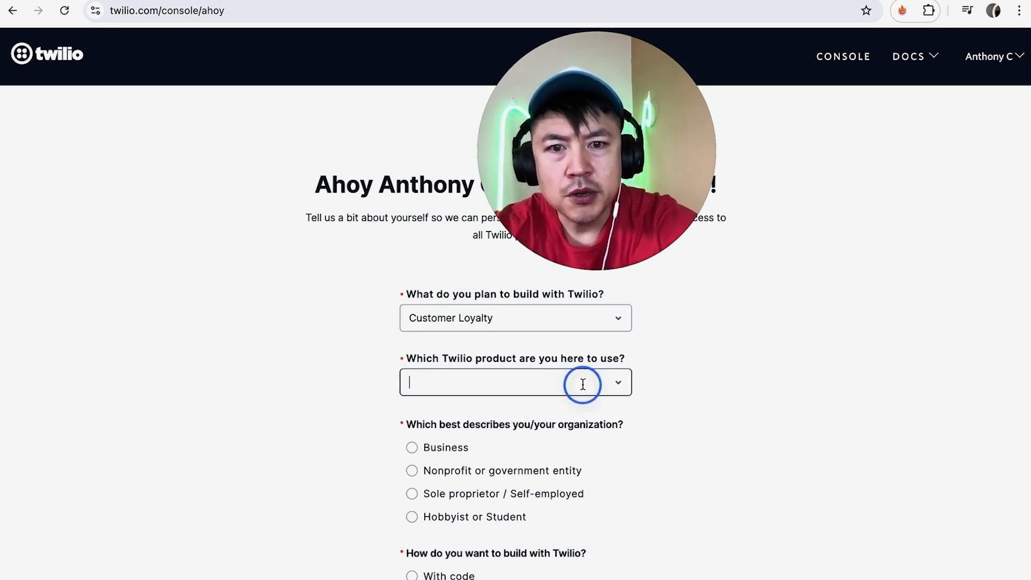
click(516, 382)
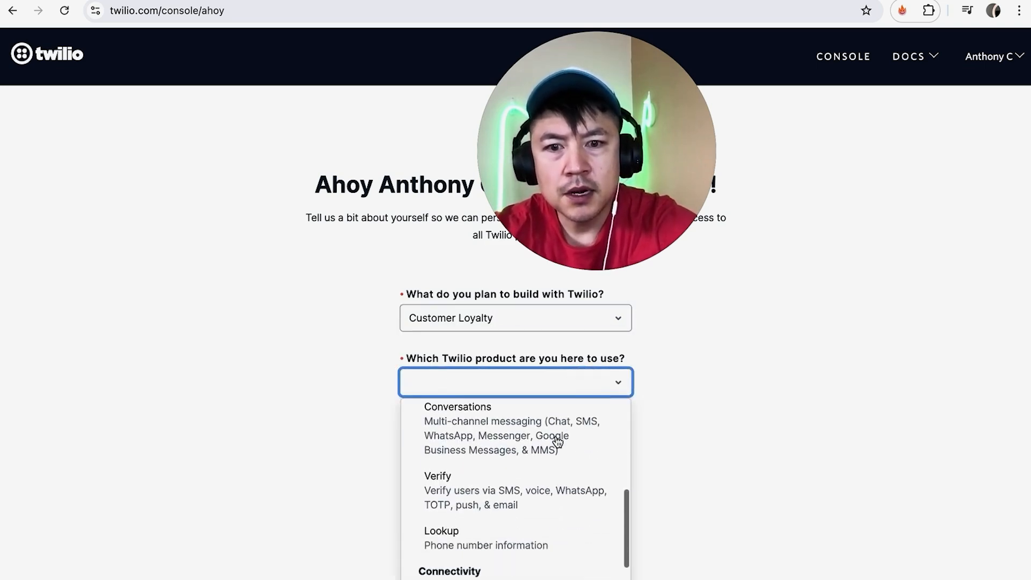
click(438, 489)
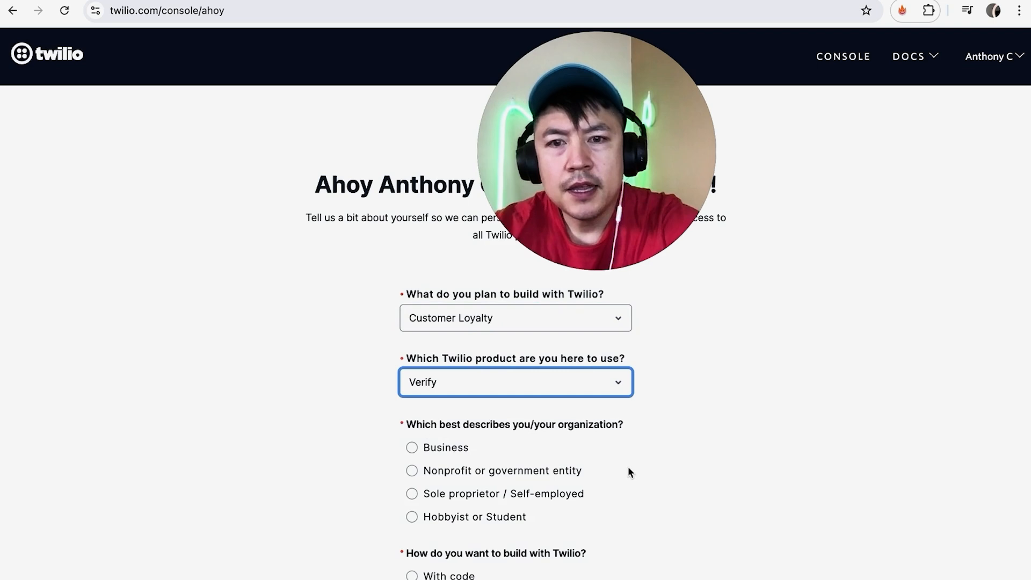
Step: Answer 'With no code at all' and 'Something else', then submit onboarding to reach the Console
scroll(down, 3)
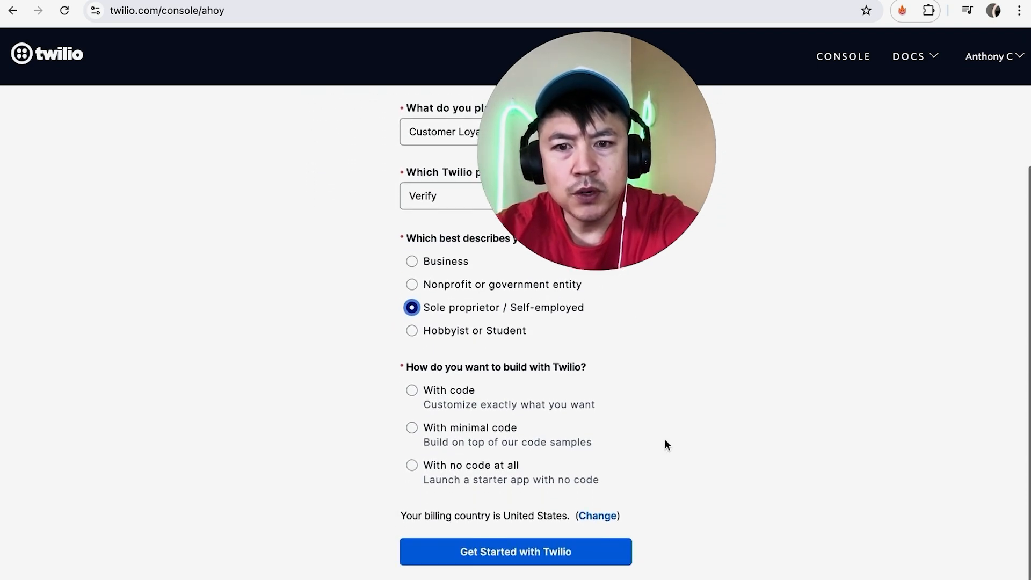
click(412, 463)
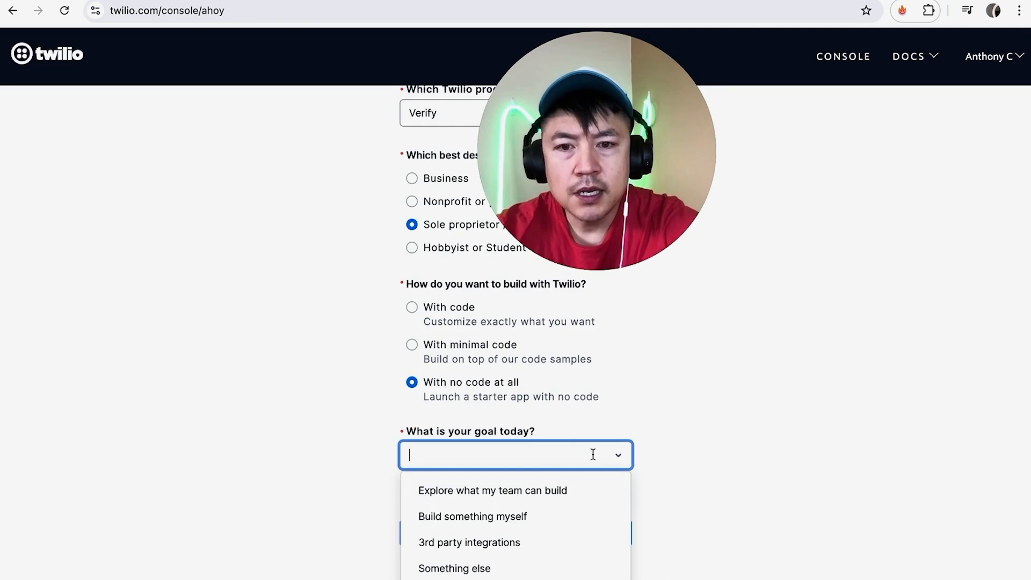
click(453, 568)
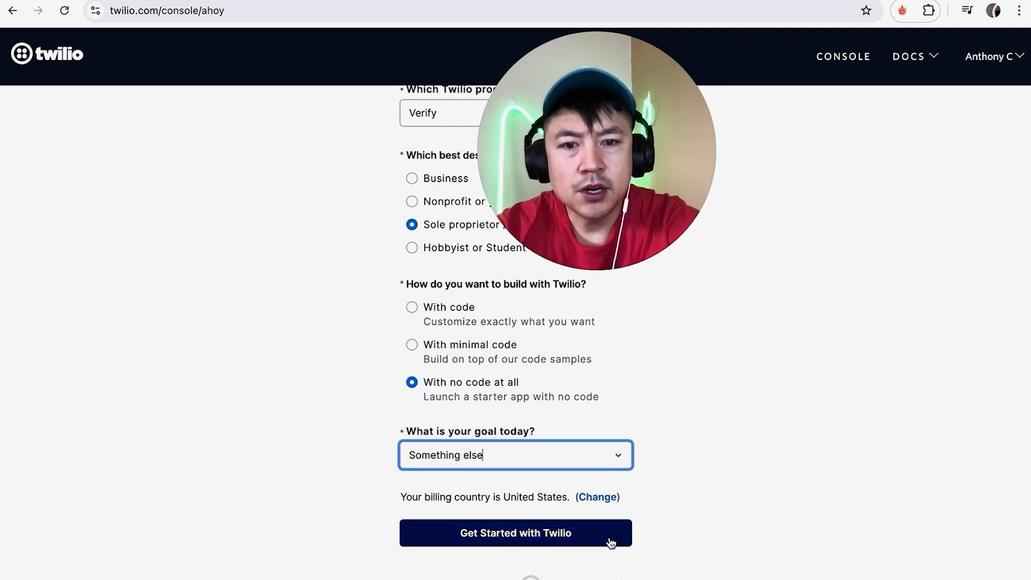
click(516, 533)
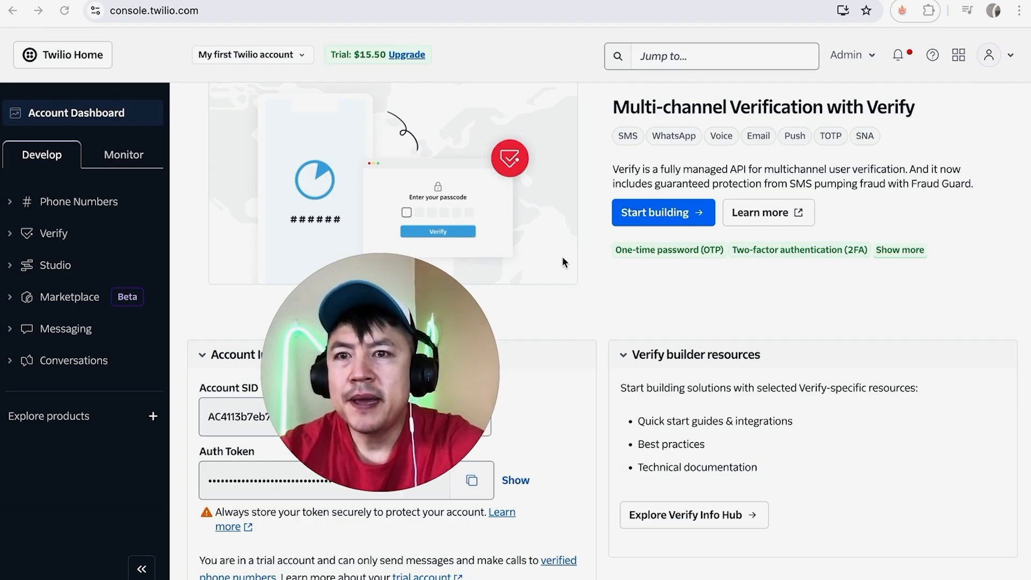